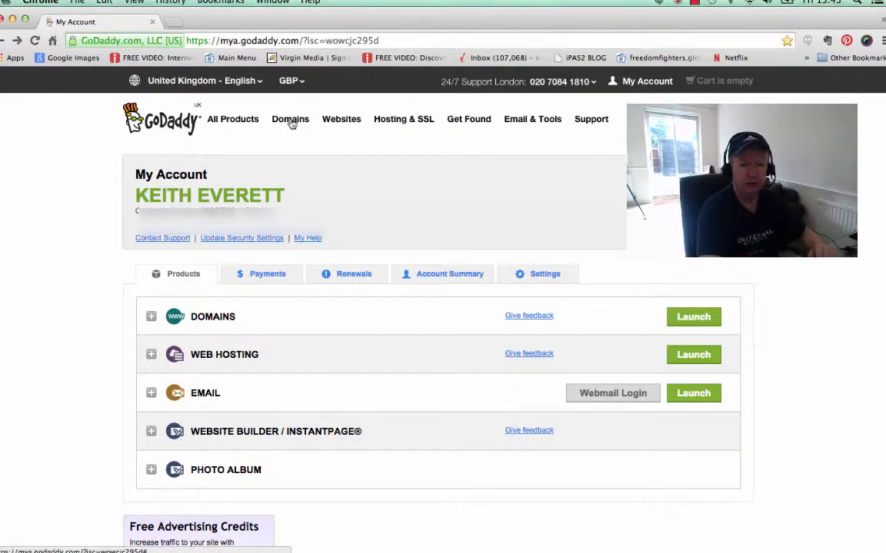
# - Open Manage My Domains from the Domains menu in the top navigation
pyautogui.click(290, 119)
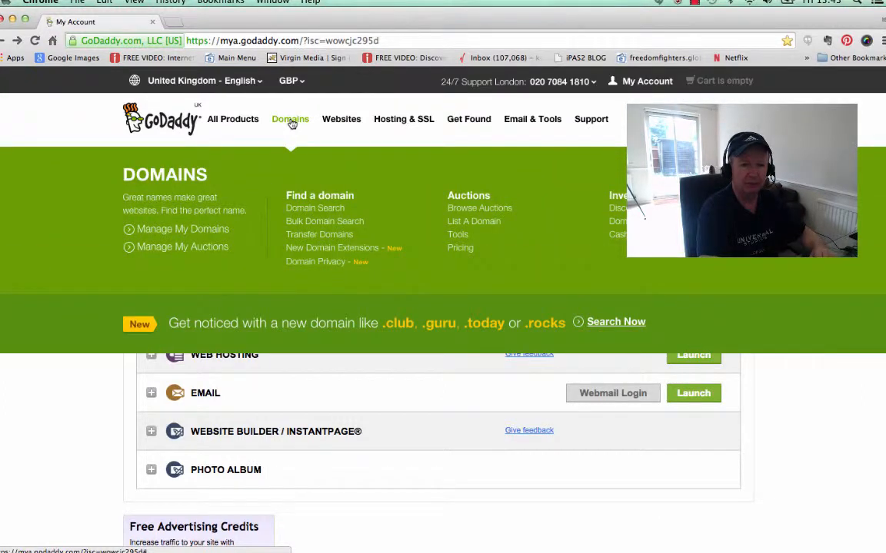
pyautogui.click(182, 229)
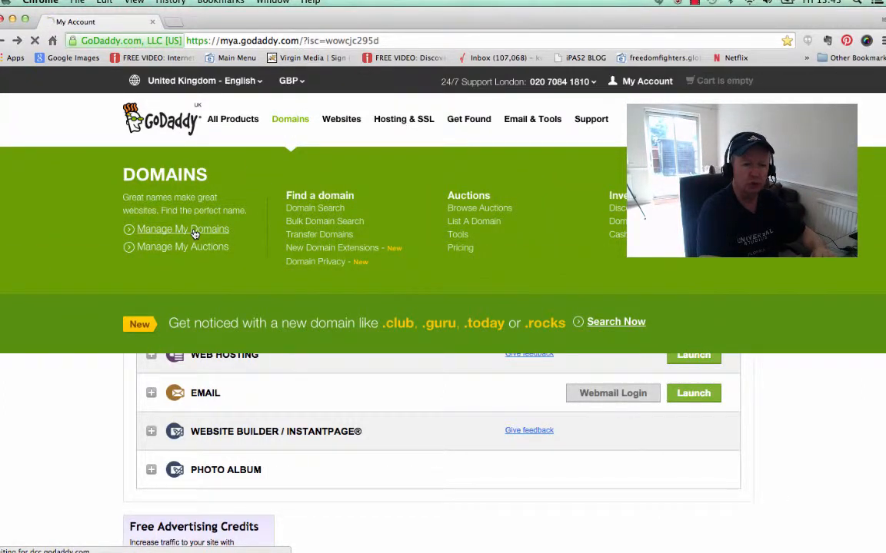
pyautogui.click(182, 229)
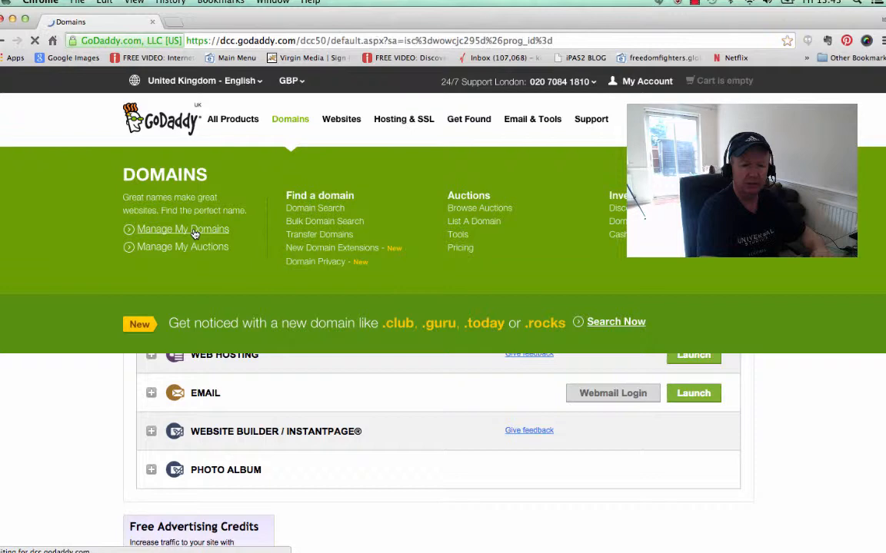
pyautogui.click(182, 229)
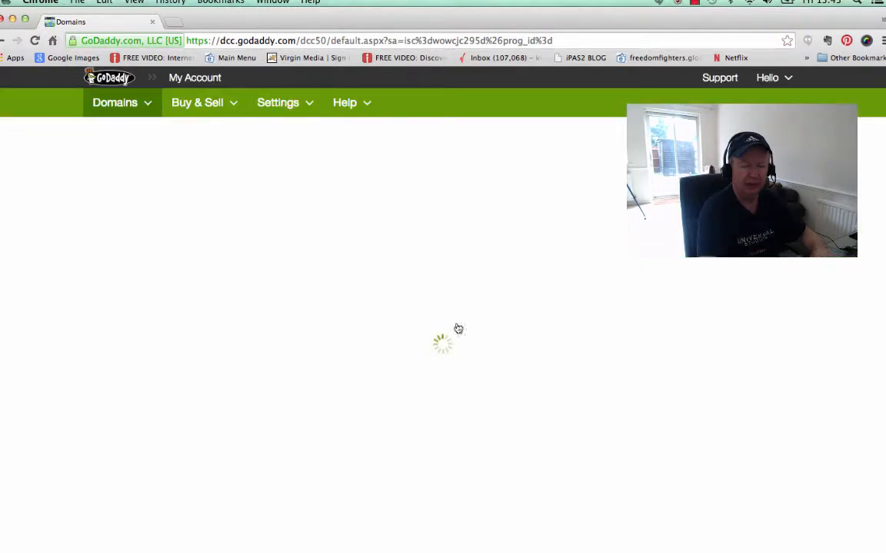
pyautogui.moveTo(732, 363)
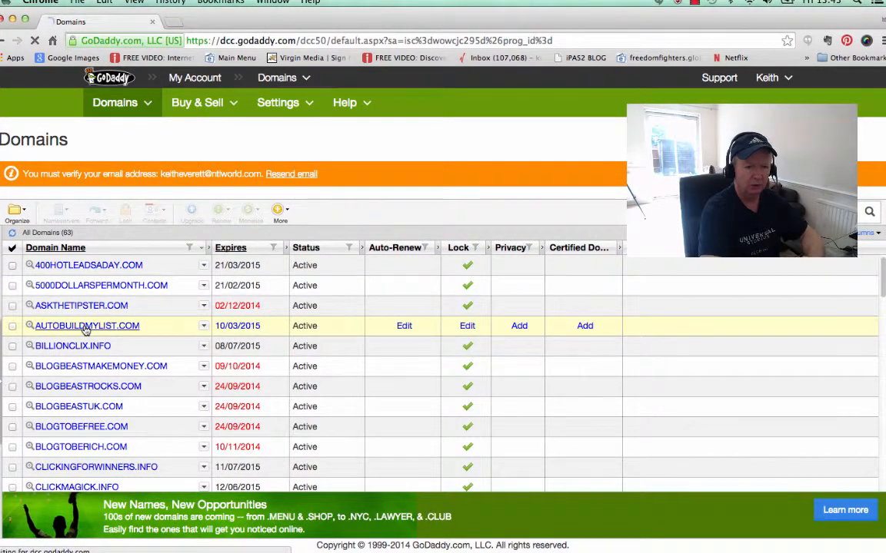
# - Open AUTOBUILDMYLIST.COM from the domain list and scroll down to its Domain Settings
pyautogui.click(86, 325)
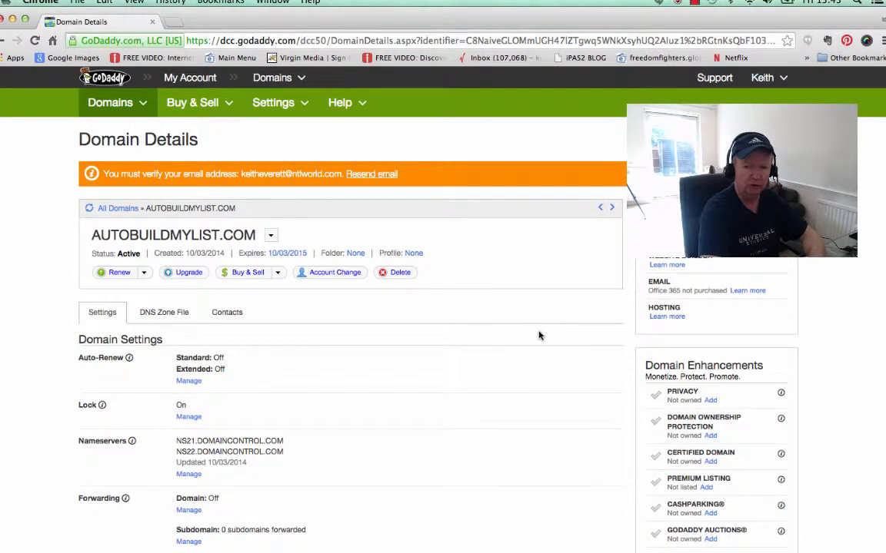
pyautogui.scroll(-3)
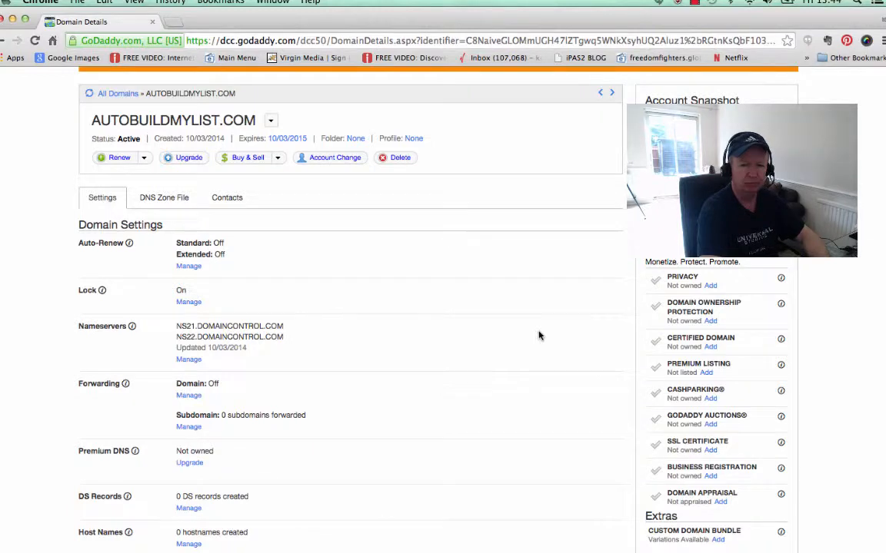
pyautogui.scroll(-3)
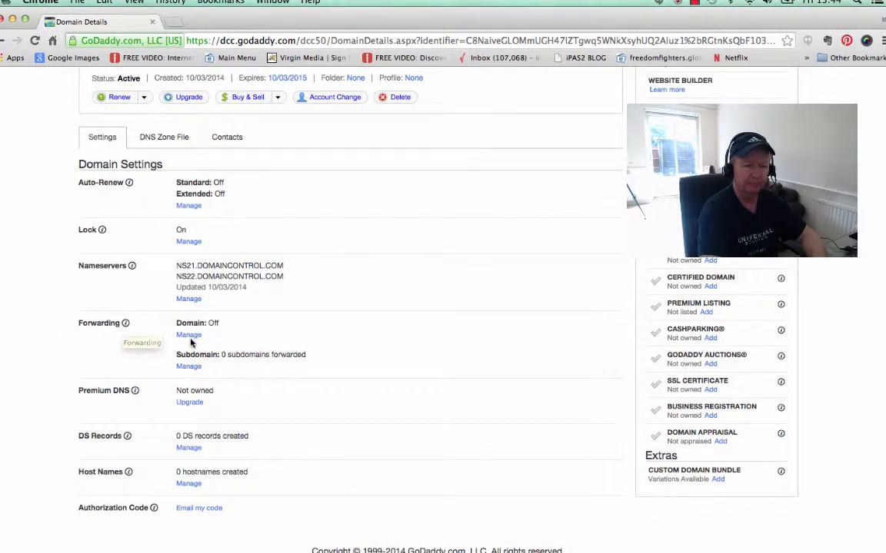
# - Open the domain's Forwarding and Masking settings and start adding a forward
pyautogui.click(188, 334)
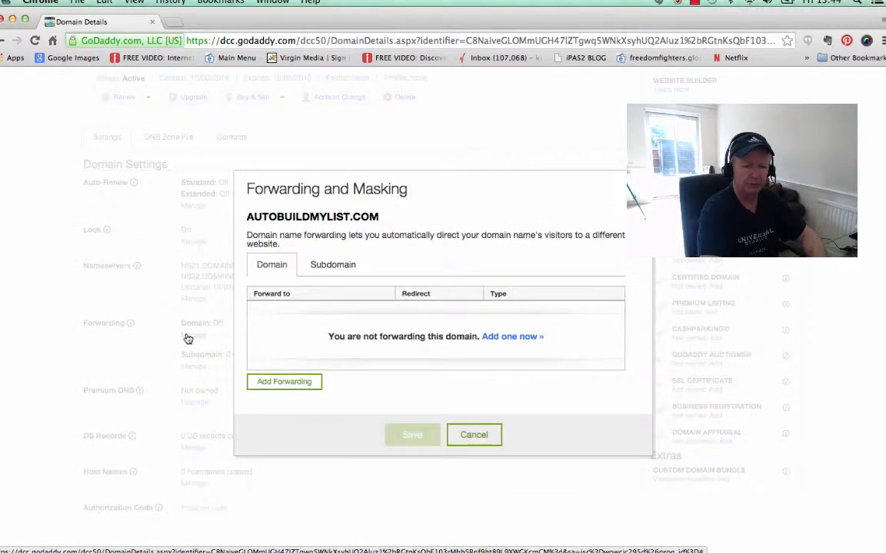
pyautogui.moveTo(435, 357)
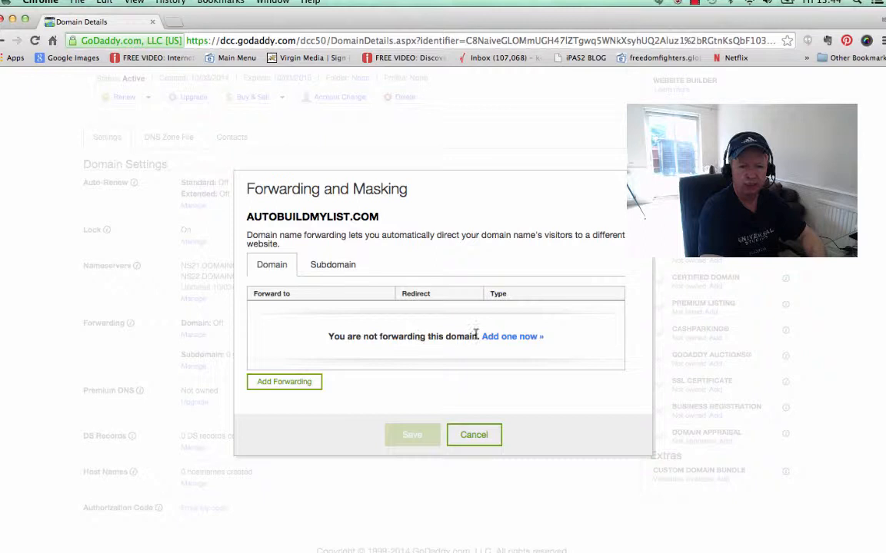
pyautogui.click(283, 382)
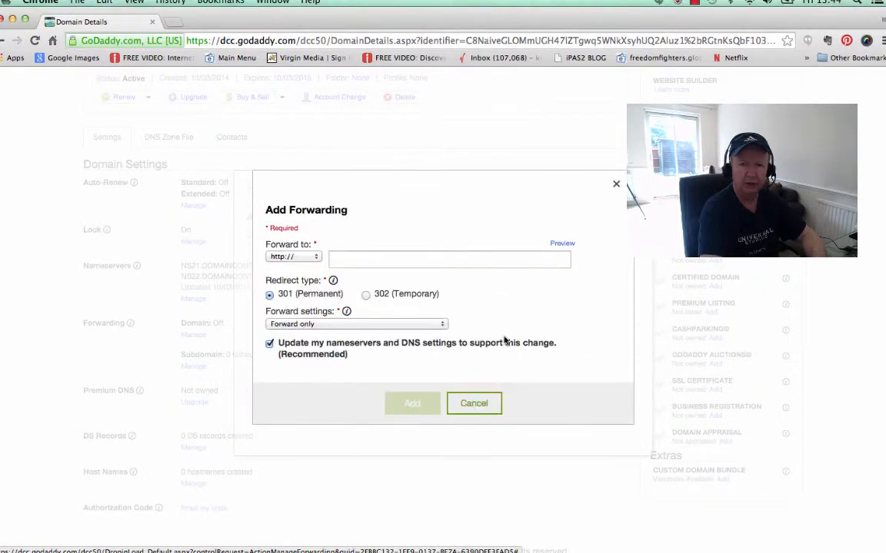
# - Enter the isuccessformula.com/chris affiliate link (id=keitheverett) as the Forward to address
pyautogui.click(449, 259)
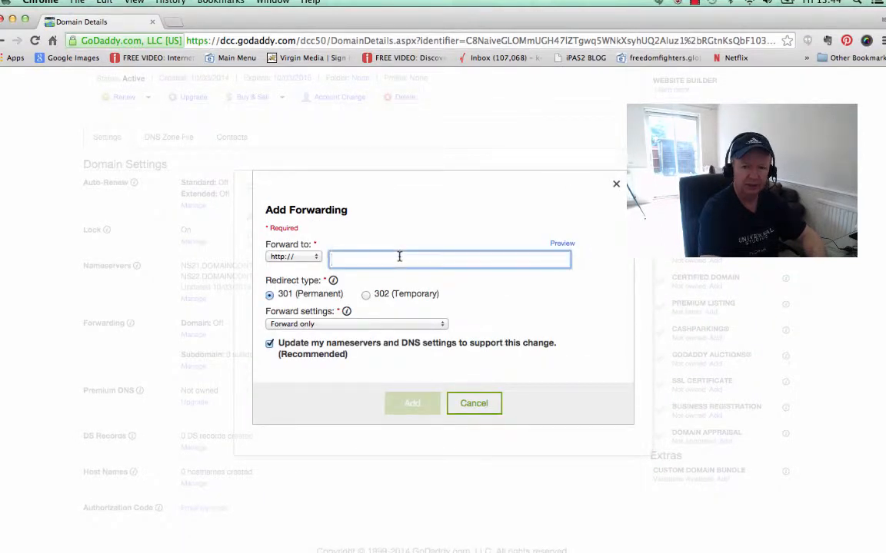
pyautogui.moveTo(437, 273)
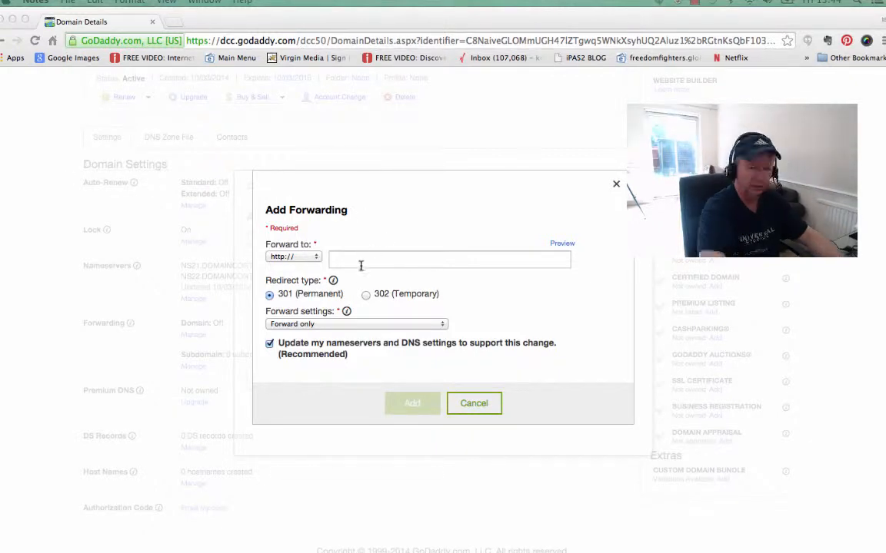
pyautogui.write('https://isuccessformula.com/chris/?id=keitheverett&tid=')
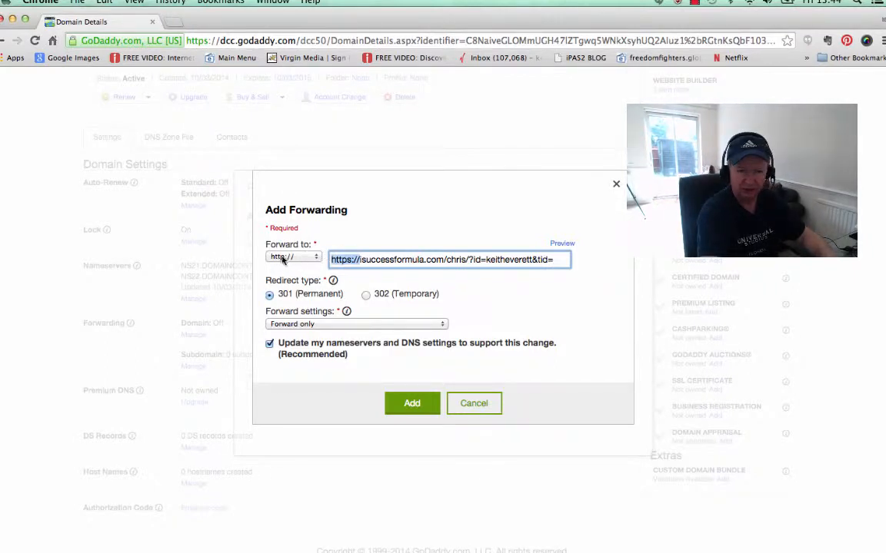
pyautogui.moveTo(354, 278)
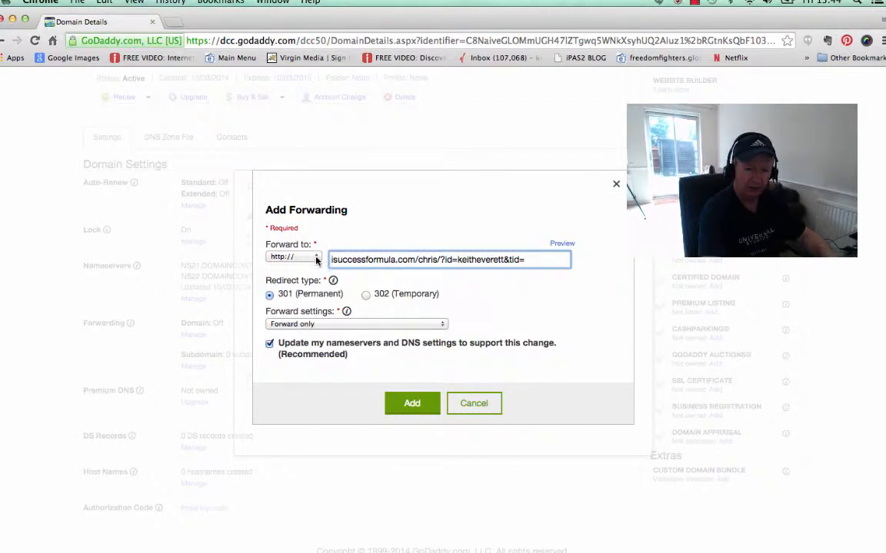
pyautogui.click(293, 256)
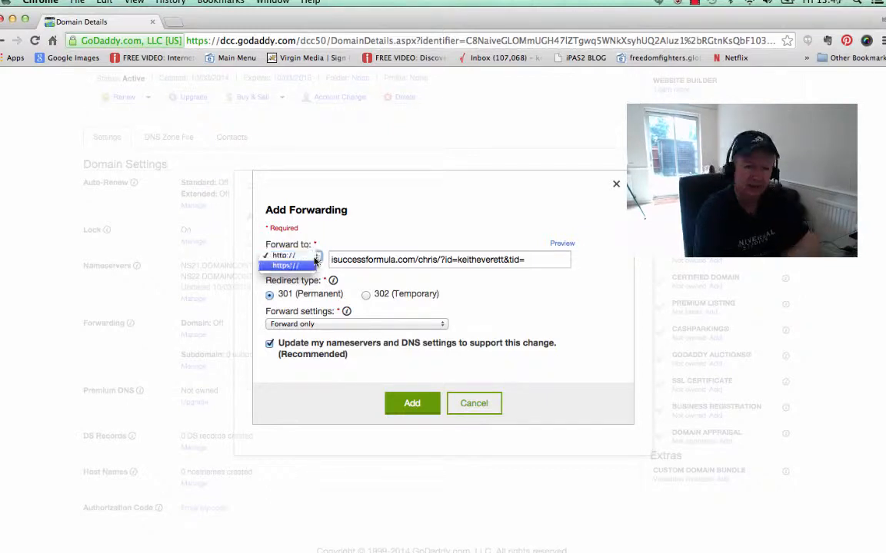
pyautogui.click(286, 265)
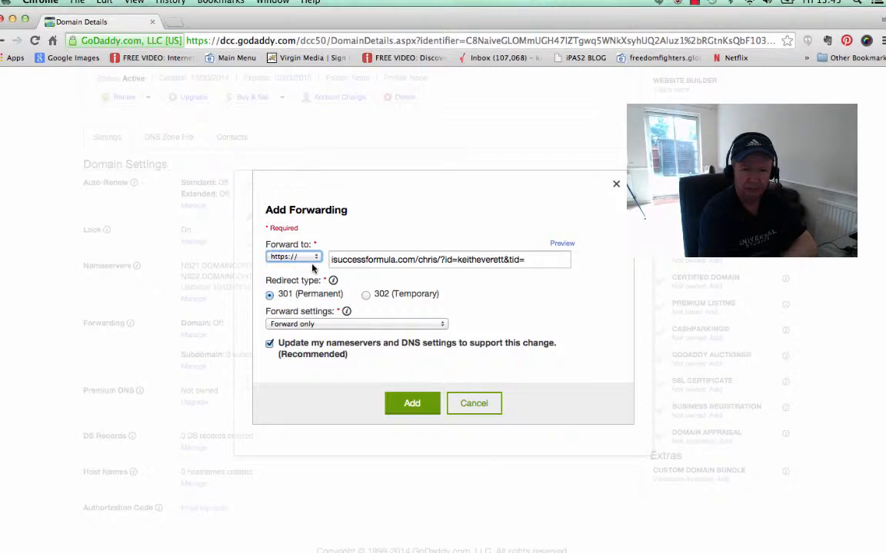
pyautogui.moveTo(365, 319)
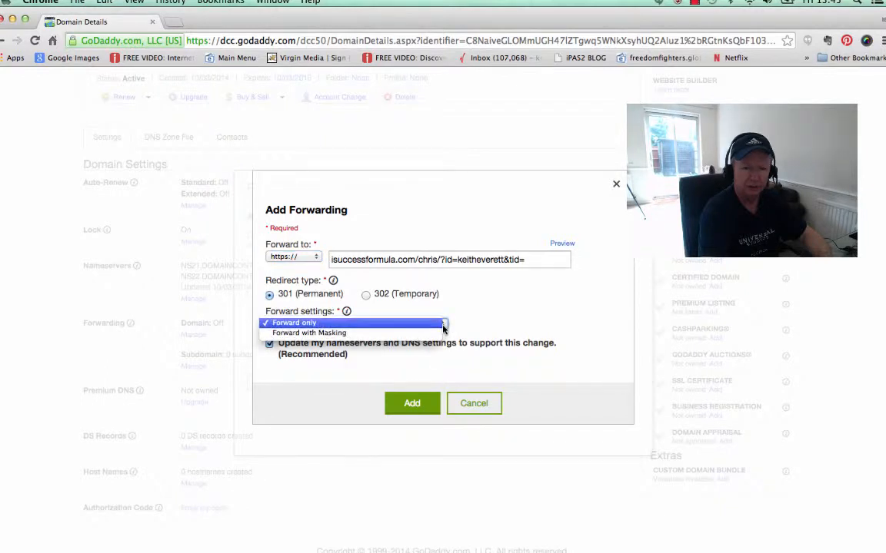
# - Set the forward to Forward with Masking, add it, and save the forwarding changes
pyautogui.click(309, 332)
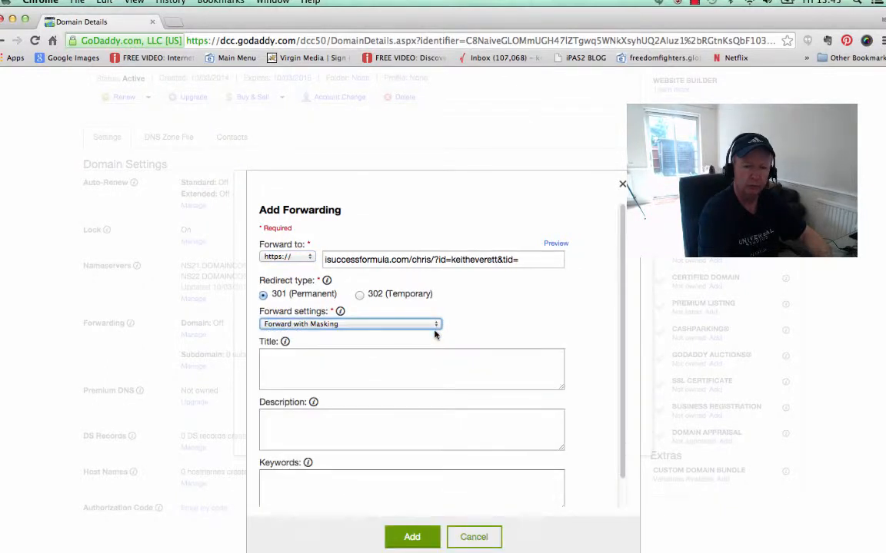
pyautogui.moveTo(541, 315)
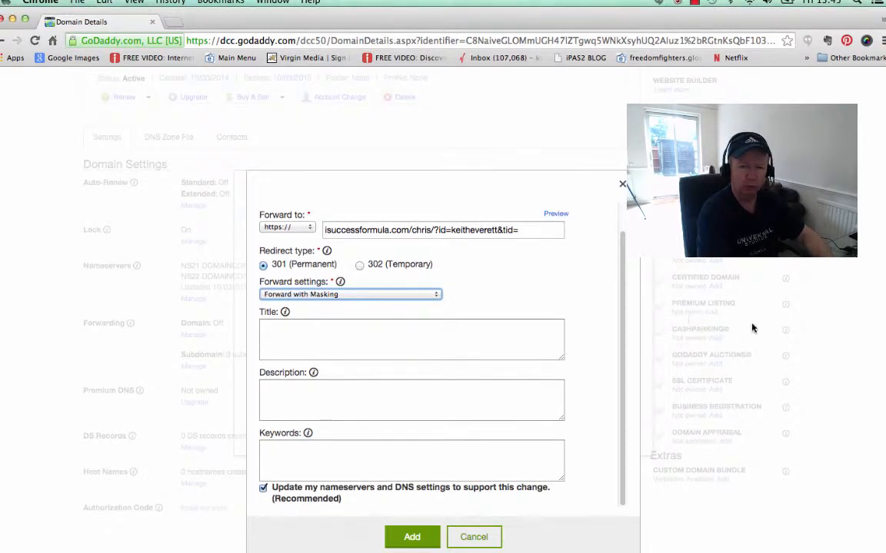
pyautogui.moveTo(408, 503)
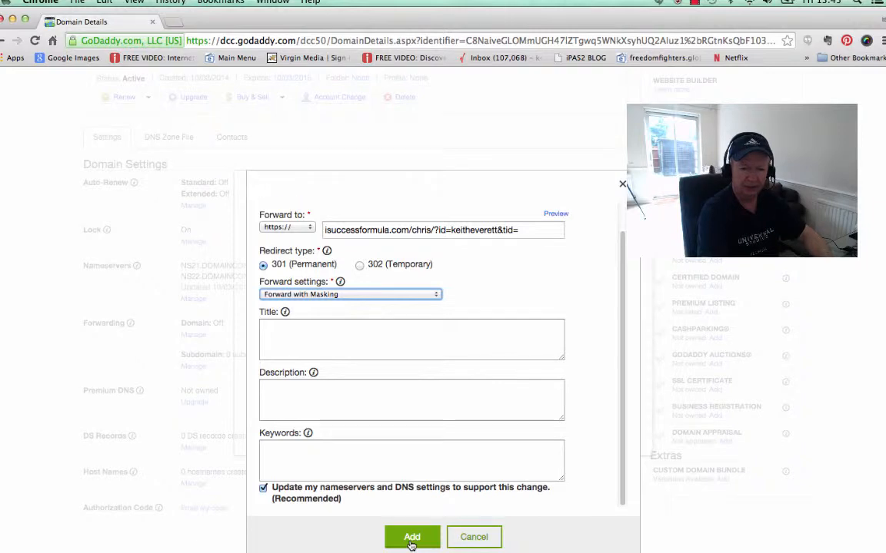
pyautogui.click(411, 536)
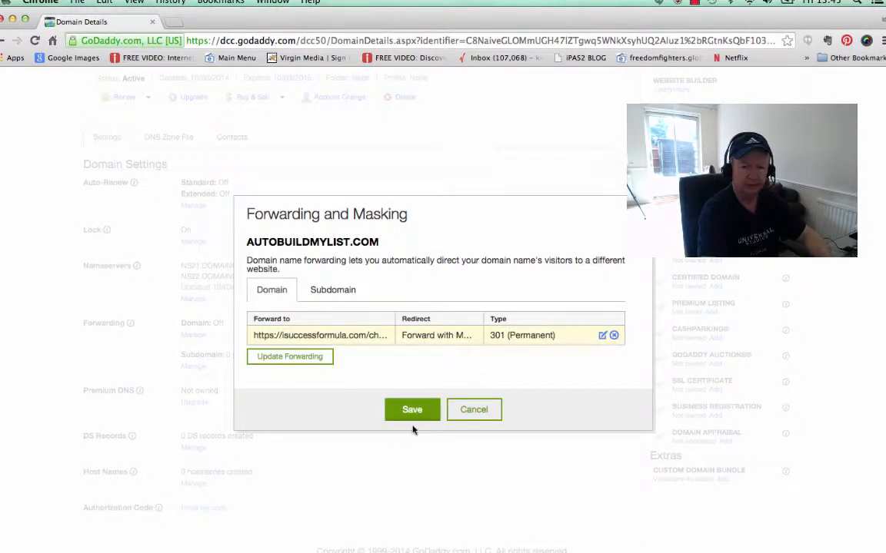
pyautogui.click(473, 409)
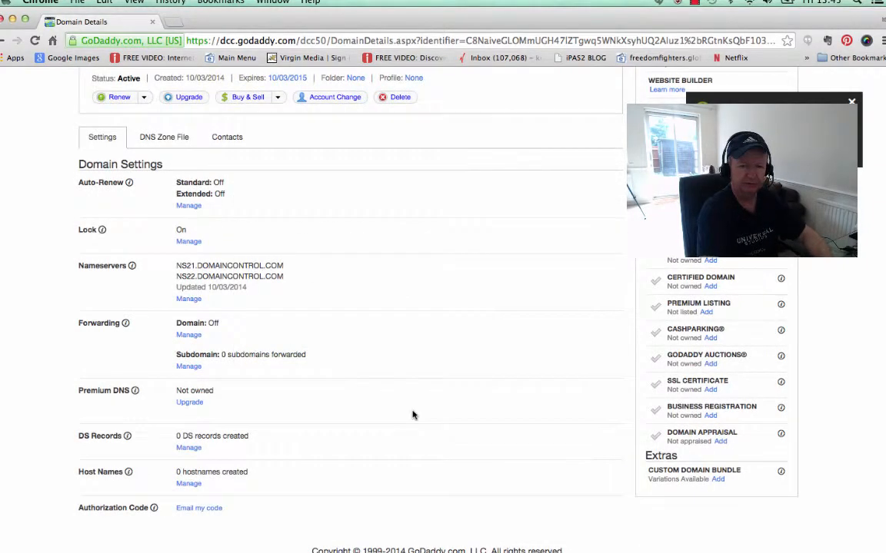